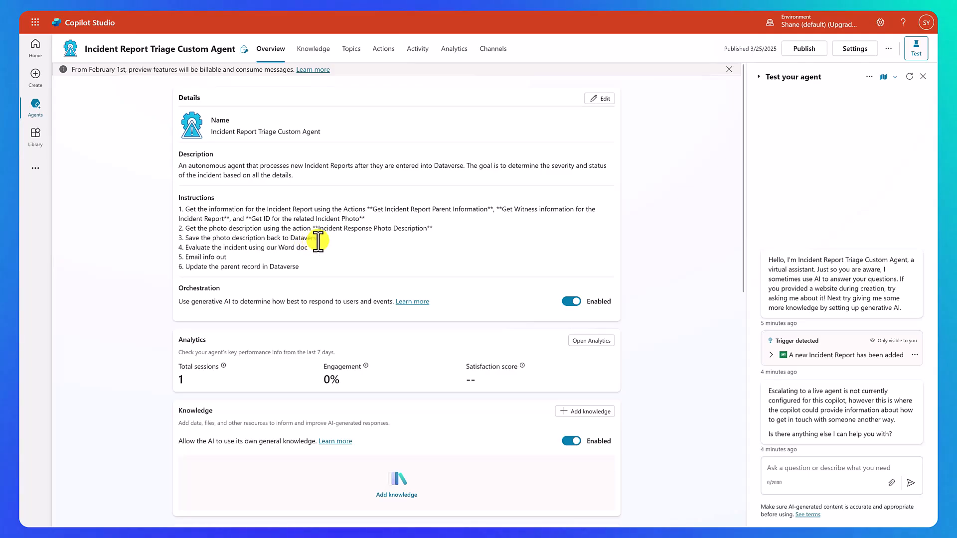
mouse_move(329, 253)
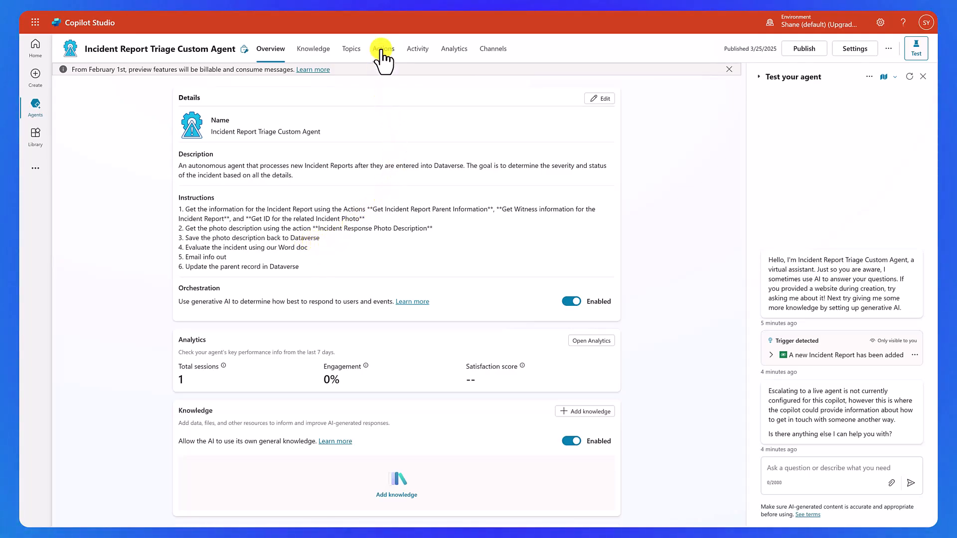
- Add a Microsoft Dataverse 'Update a row' action using Copilot author authentication
click(383, 49)
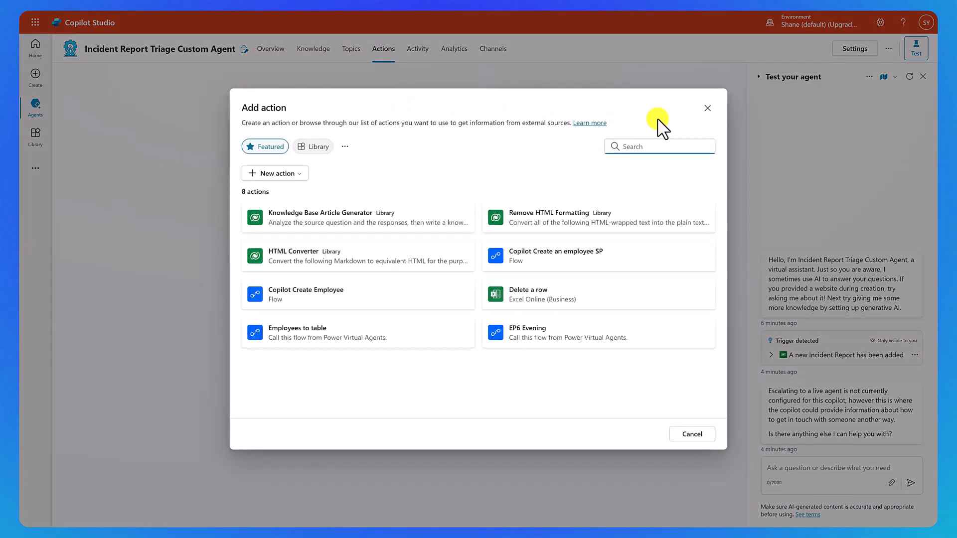
text(dataverse)
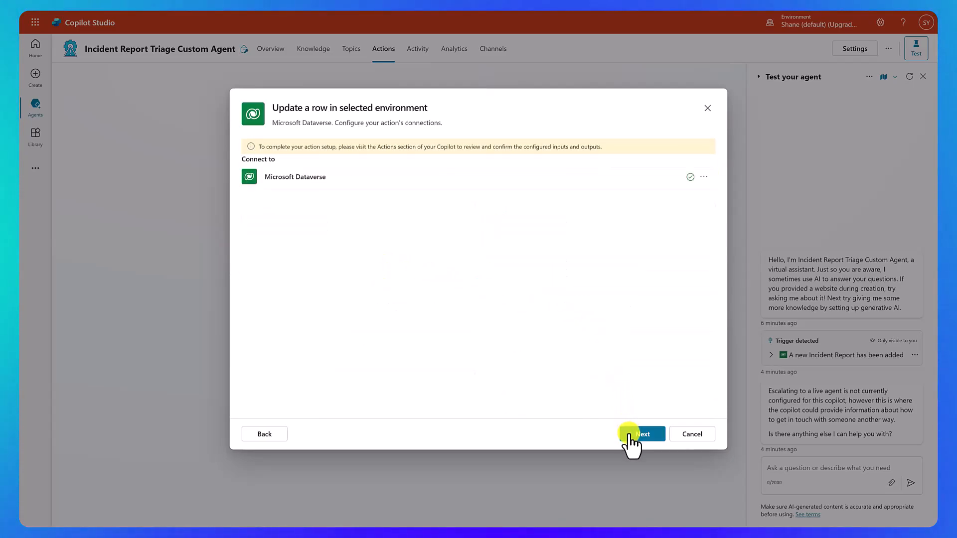
click(643, 434)
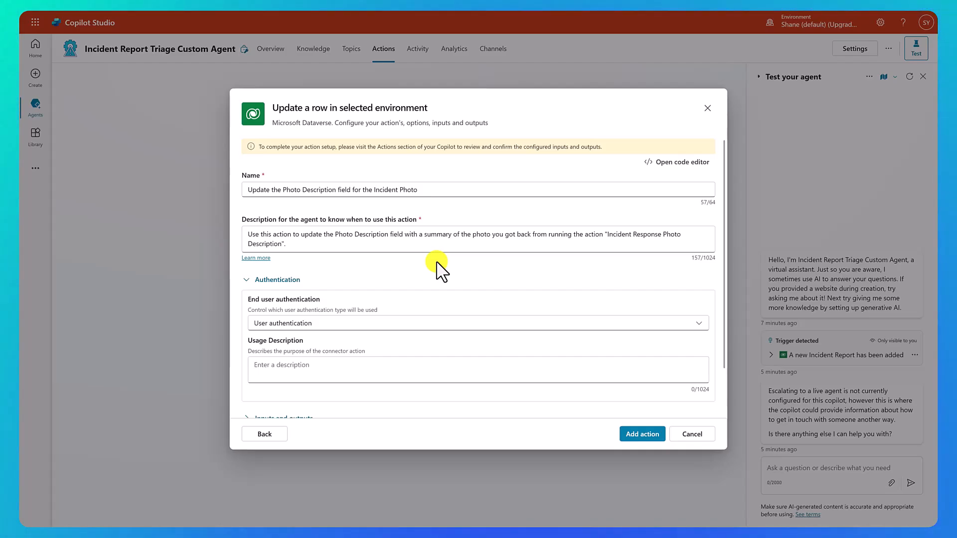
mouse_move(427, 311)
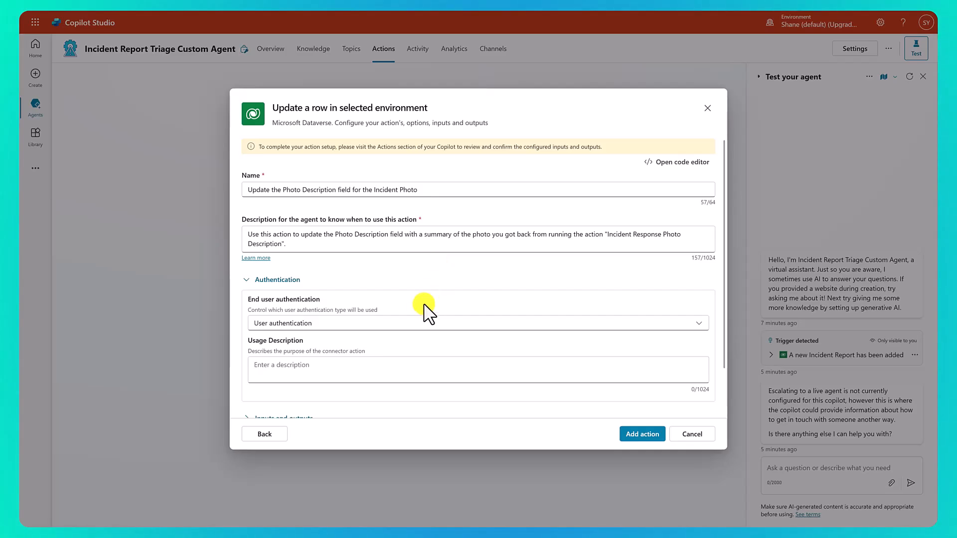
click(478, 323)
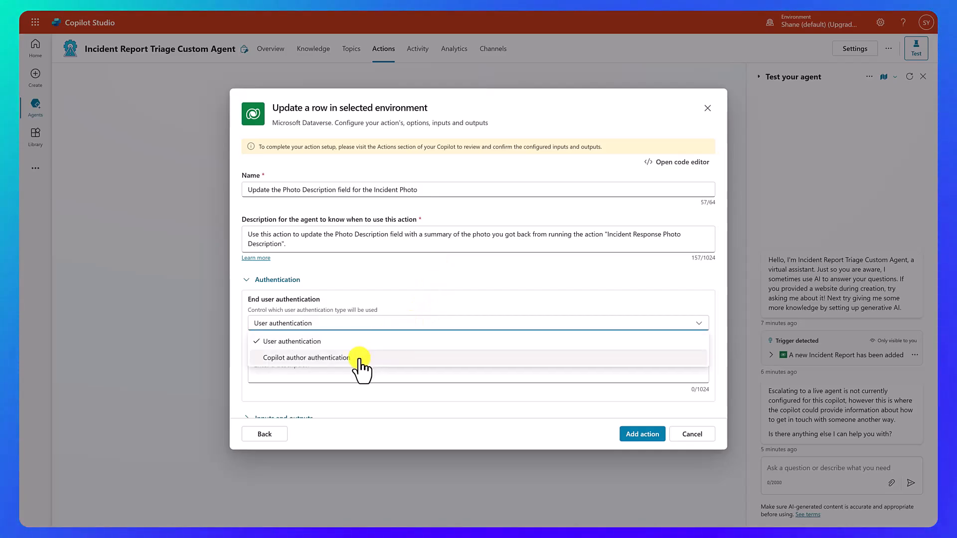
click(306, 358)
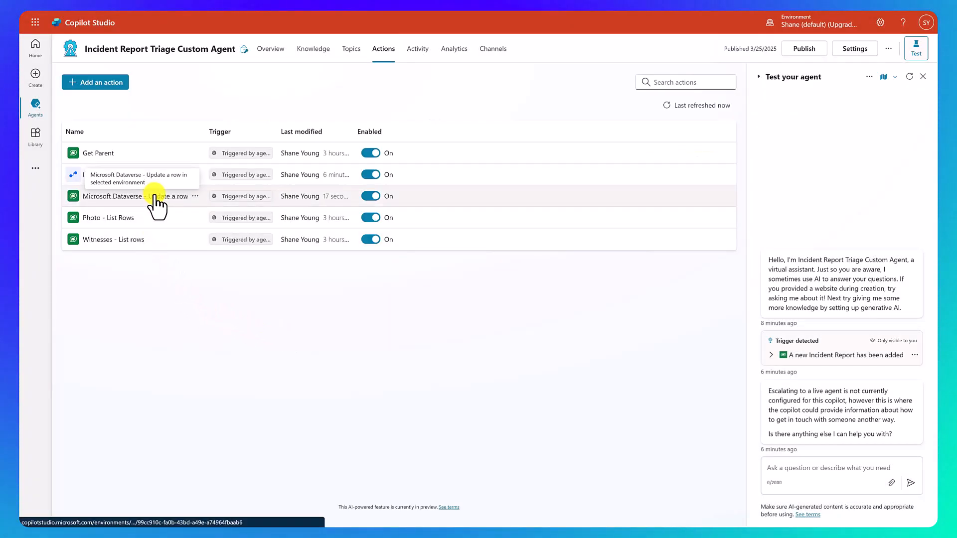
- Name the new Dataverse action 'Photo - Update a row'
click(113, 196)
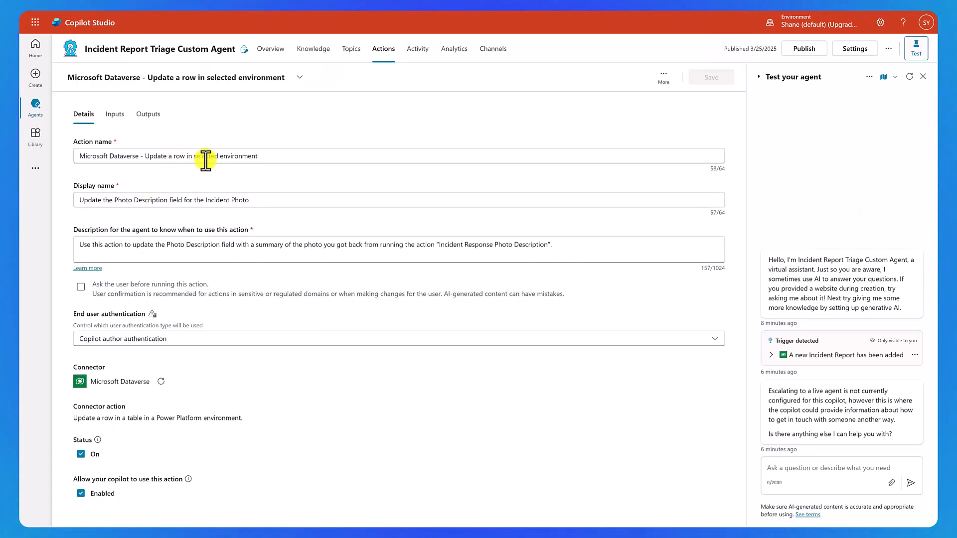
text(Photo - Update a row)
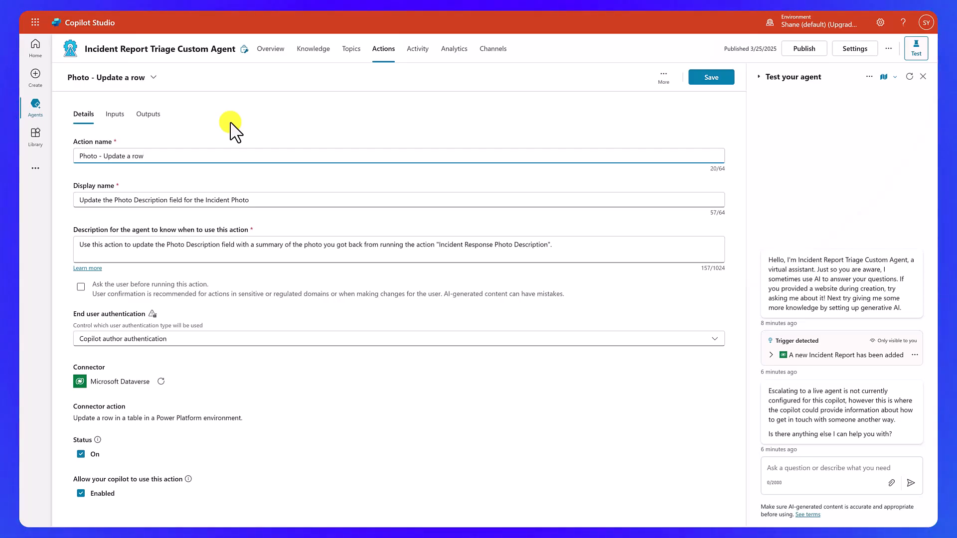
- Set the action's Environment and Table Name as fixed values, choosing the Incidents Photos table
click(114, 114)
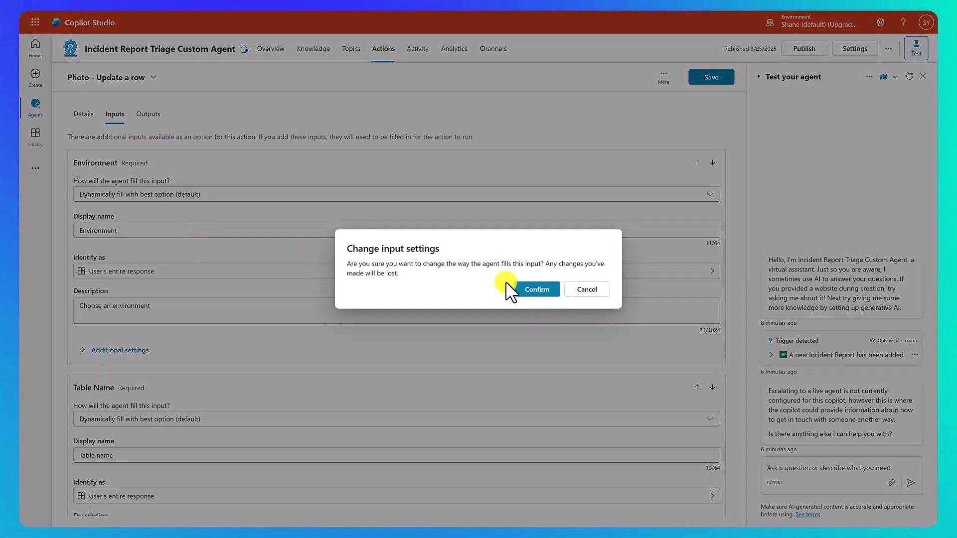
click(537, 290)
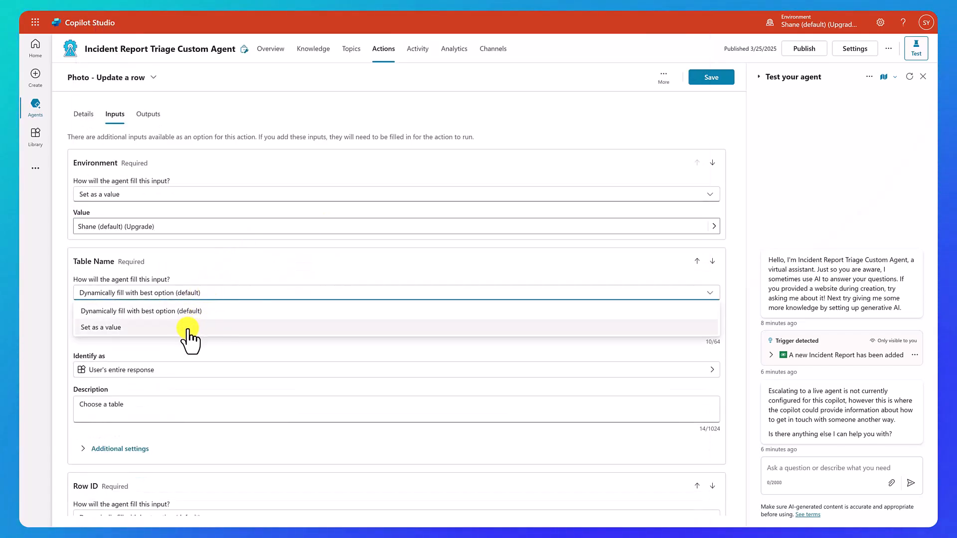
click(100, 327)
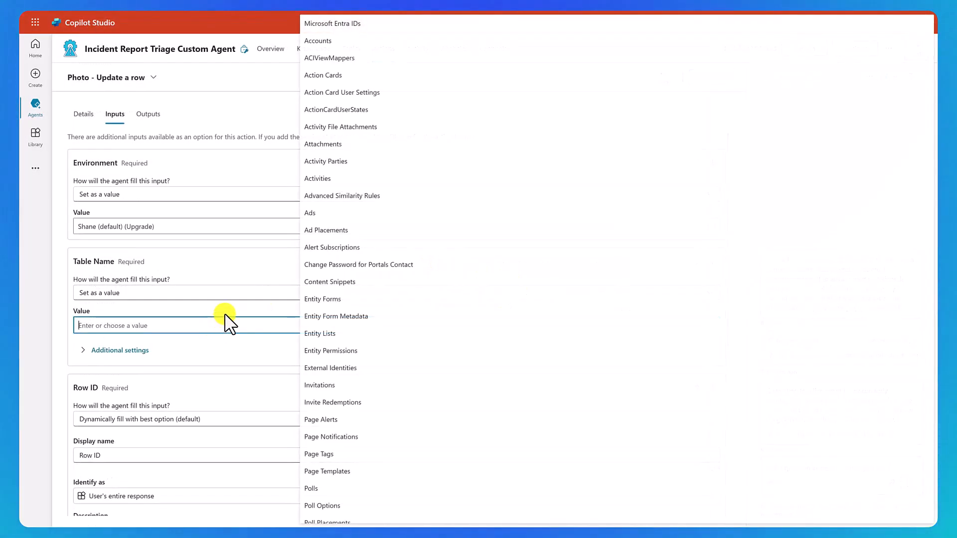
text(Incidents Photos)
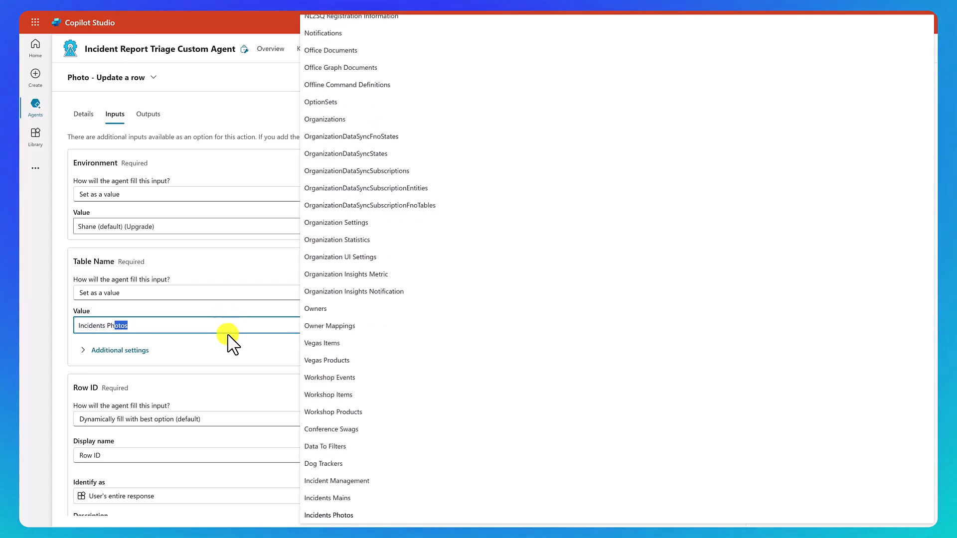
click(329, 515)
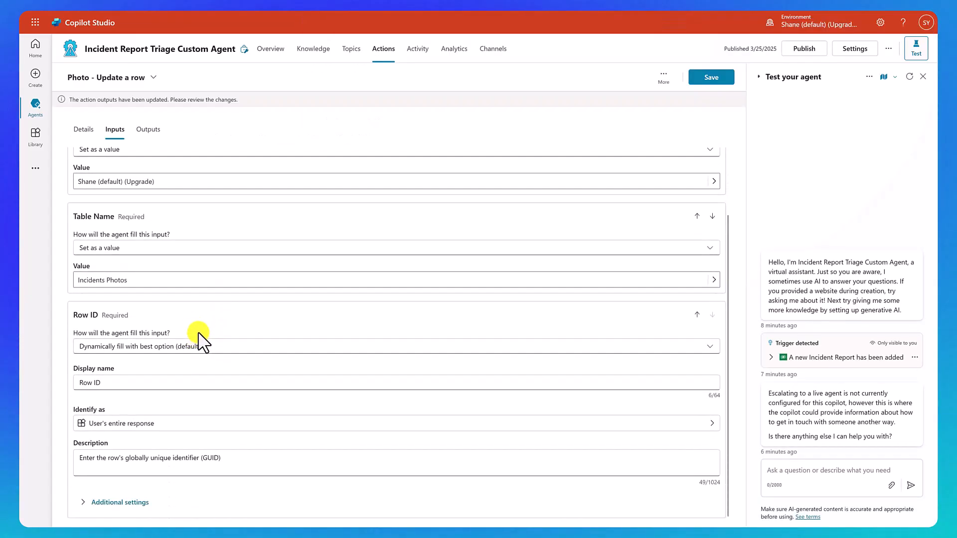
mouse_move(234, 308)
text( using the pa911_incidentsphotosid that you got back from the action "Get ID for the related Incident Photo")
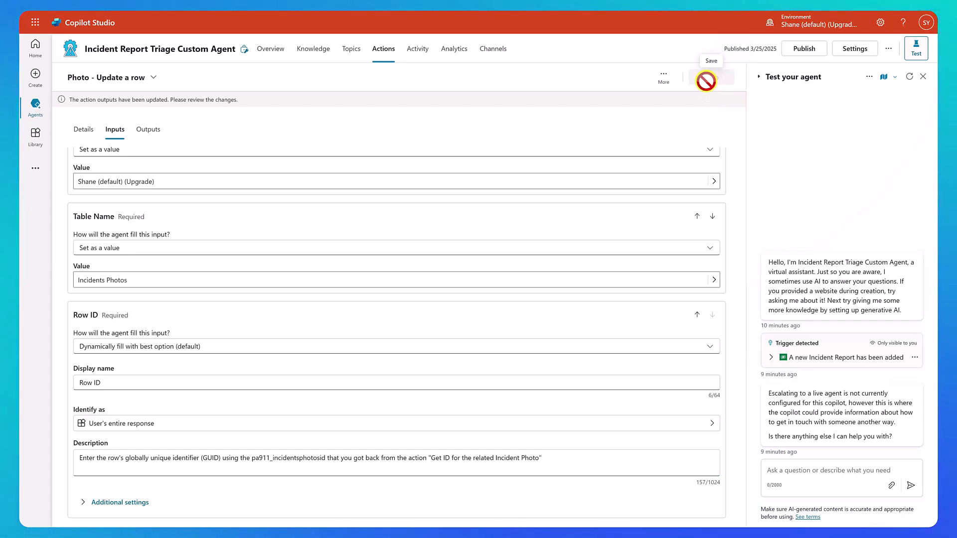
- Save the Photo - Update a row action and dismiss the Action Saved notification
click(711, 79)
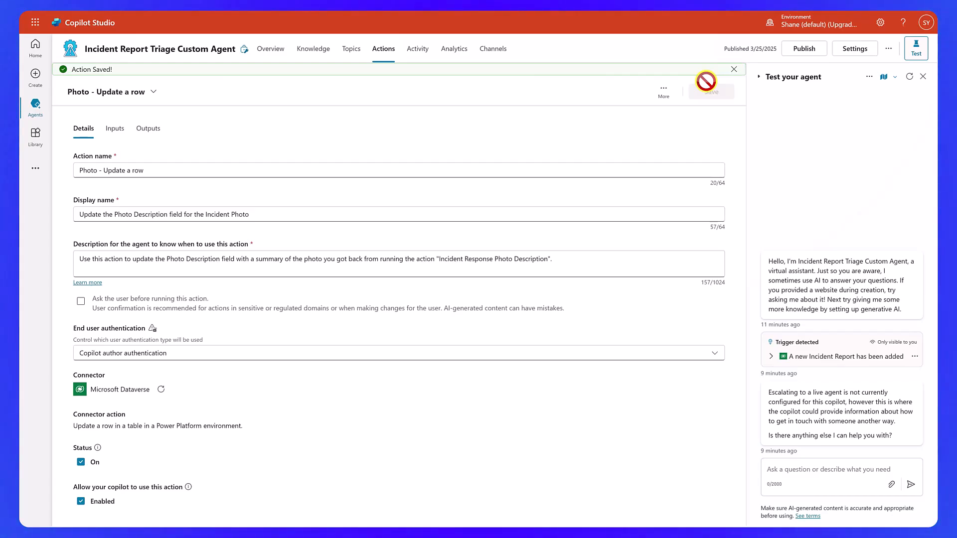
click(734, 69)
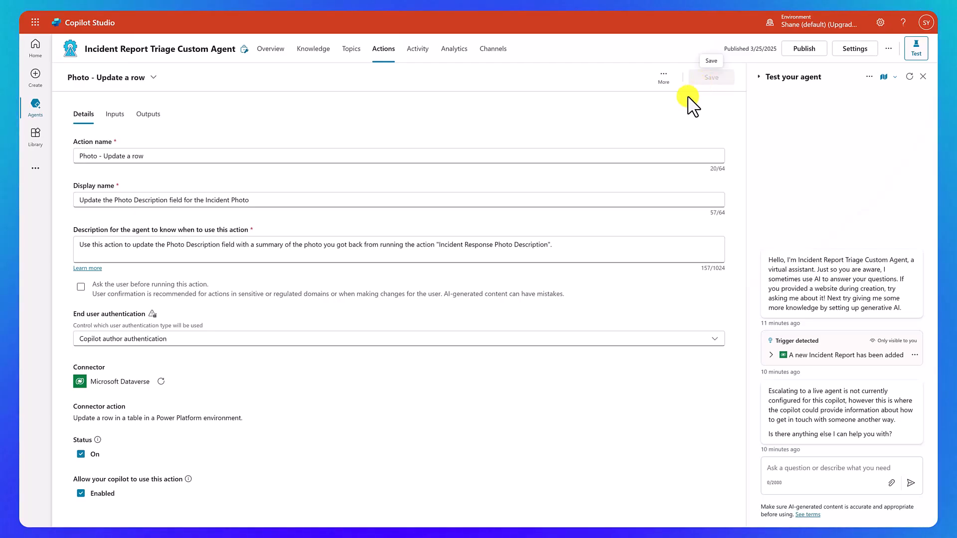
triple_click(163, 200)
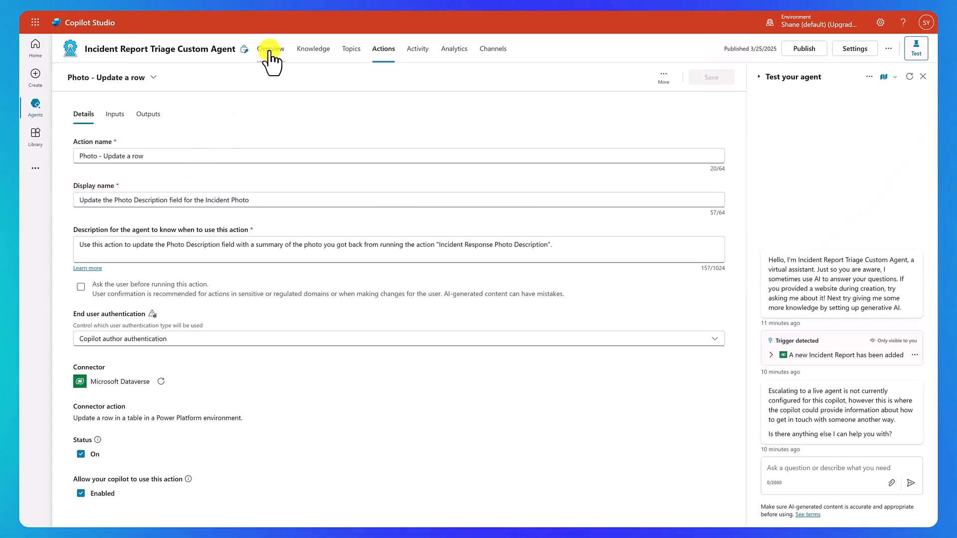
- Delete instruction steps 4–6 so step 3 saves the photo description, and save the instructions
click(270, 49)
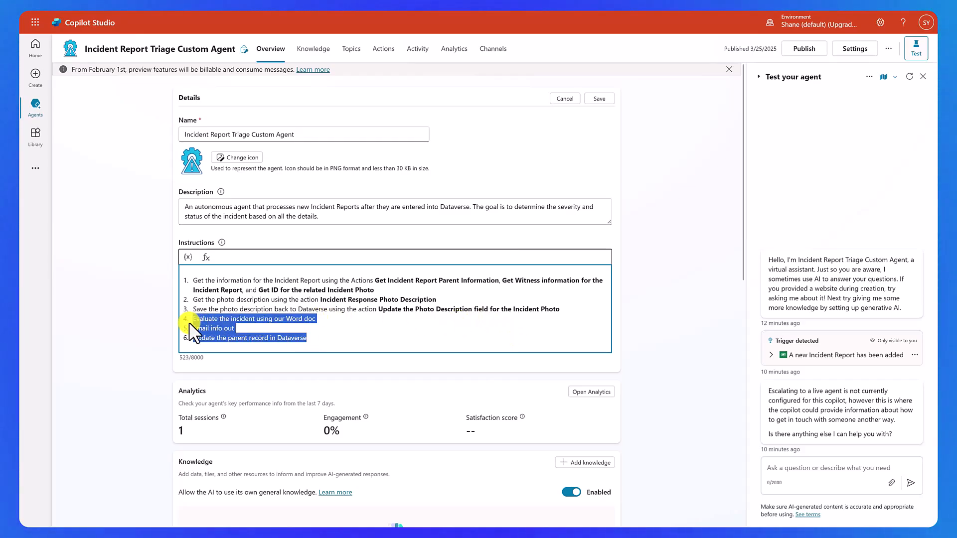
key(Delete)
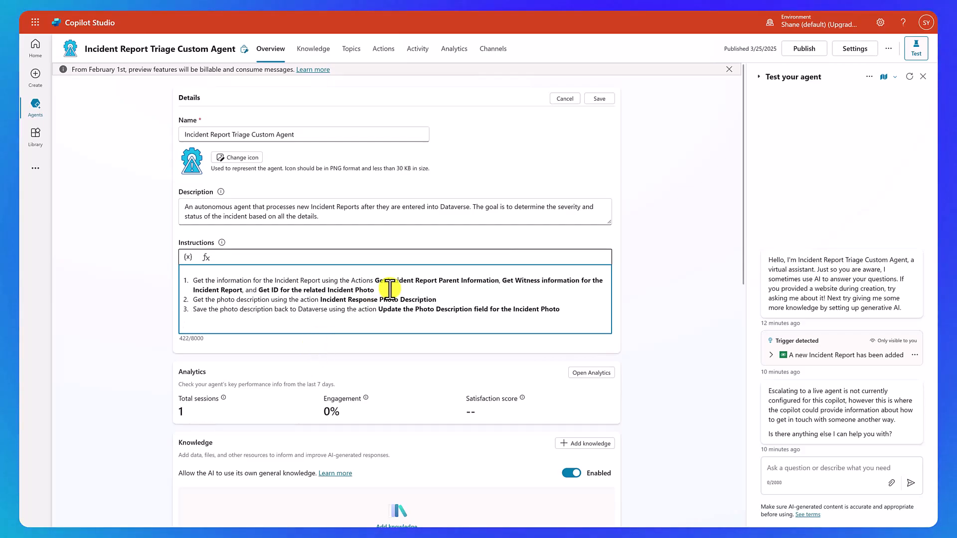
click(599, 98)
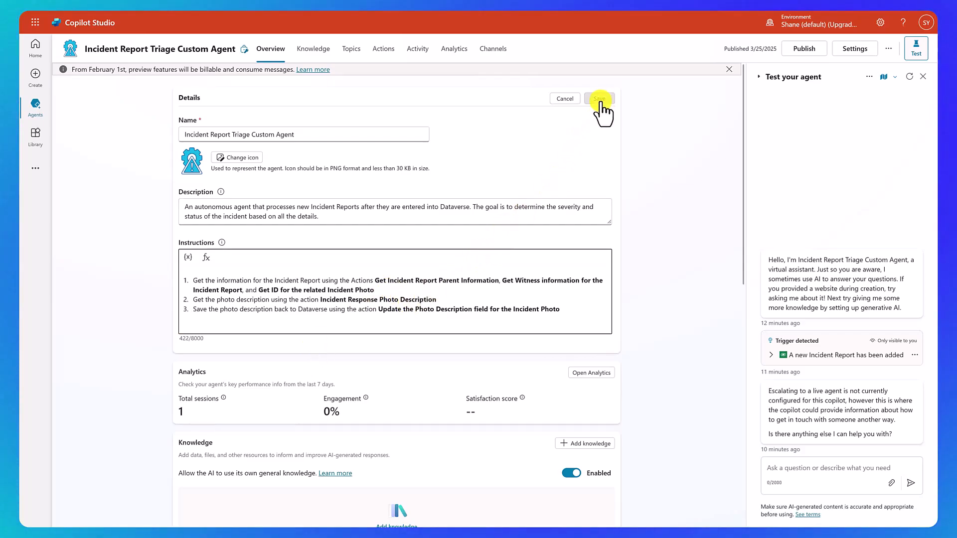
click(600, 98)
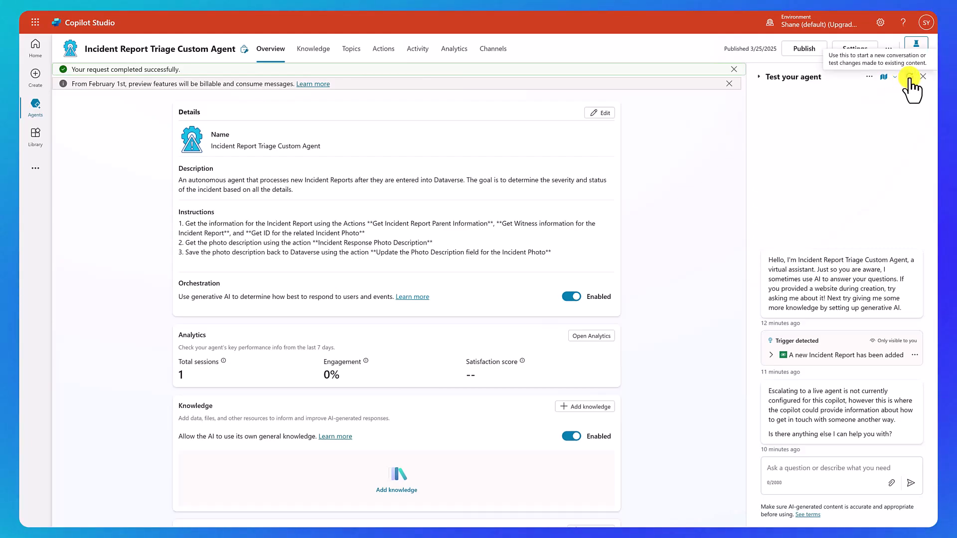
- Run a new test conversation that processes incident INC-1020 and saves the photo description to Dataverse
click(909, 76)
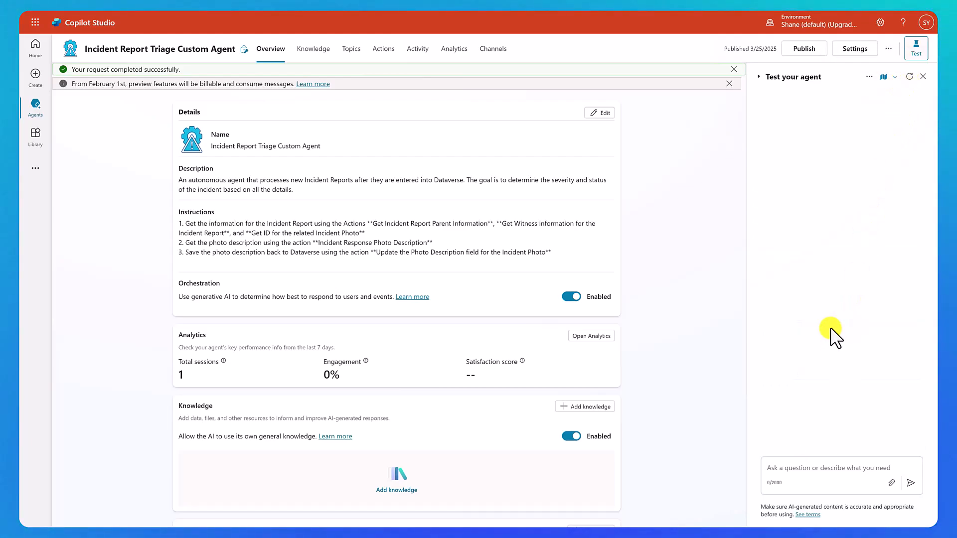
scroll(down, 3)
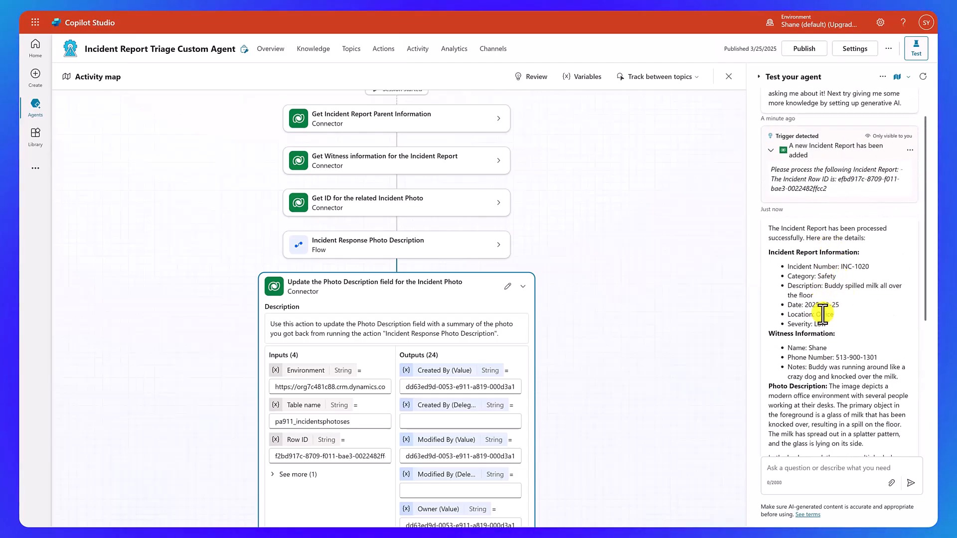
scroll(down, 3)
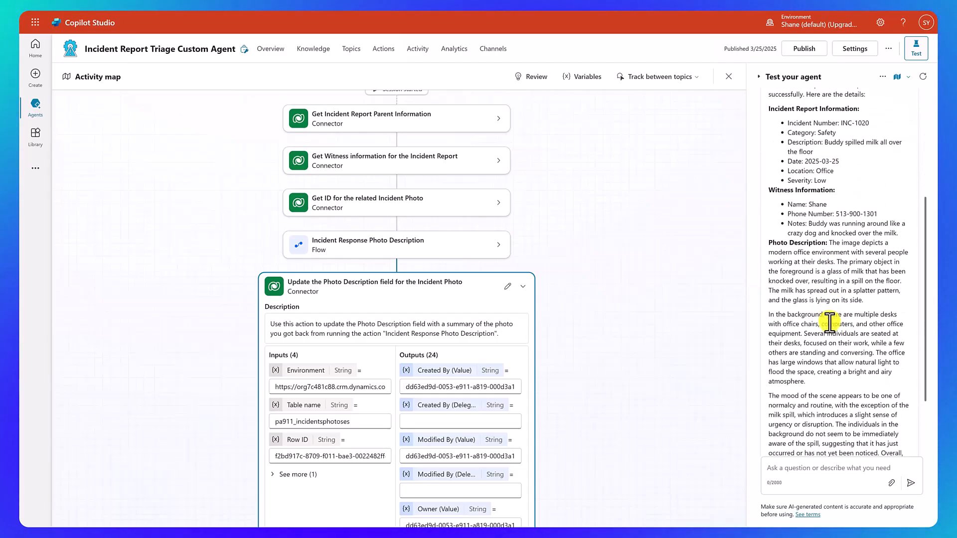
scroll(down, 3)
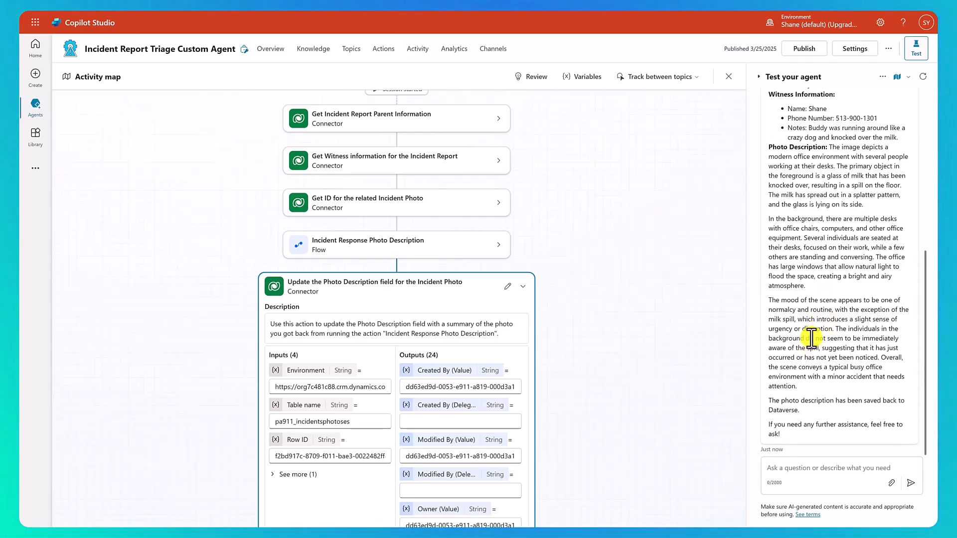
click(270, 49)
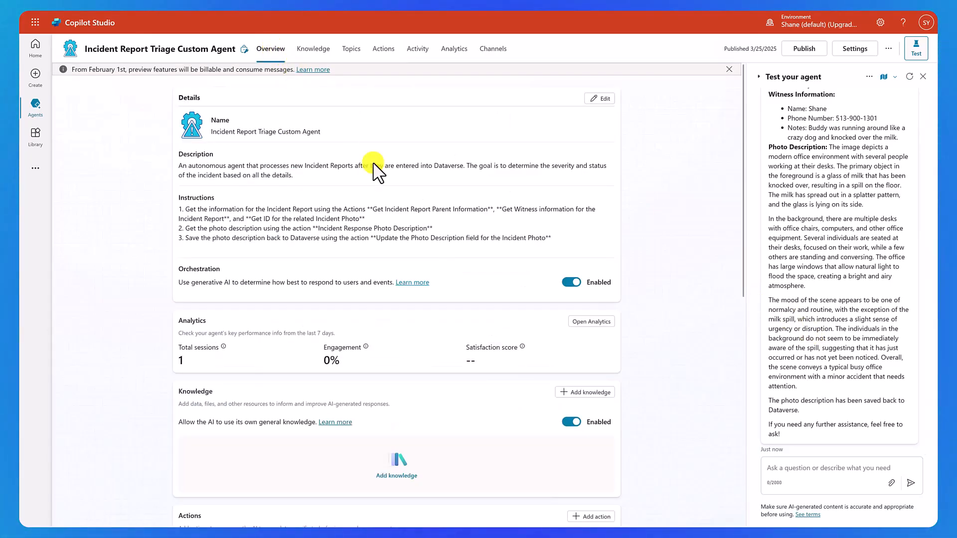
- Edit the instructions to add back steps 4–6 (Word-doc evaluation, emailing info, parent record update) and save
click(599, 98)
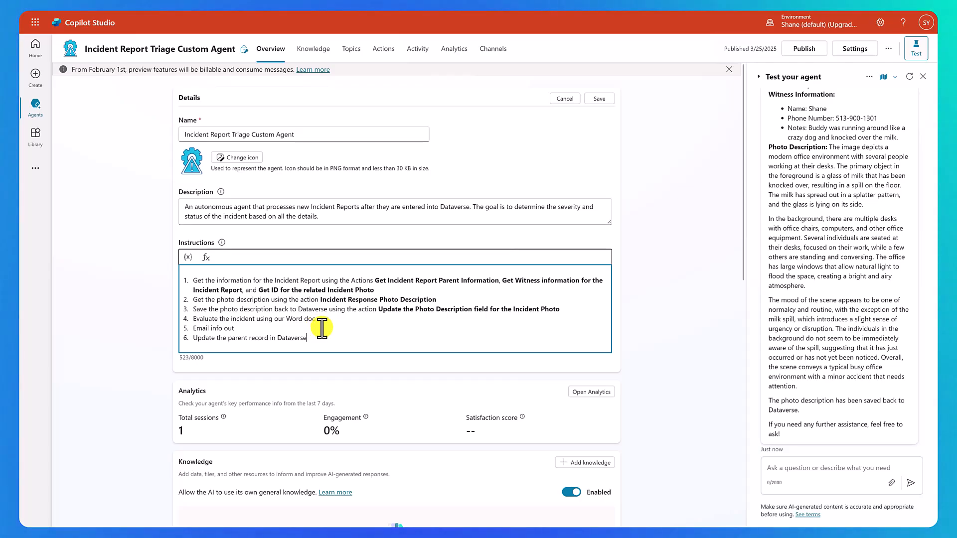
click(599, 99)
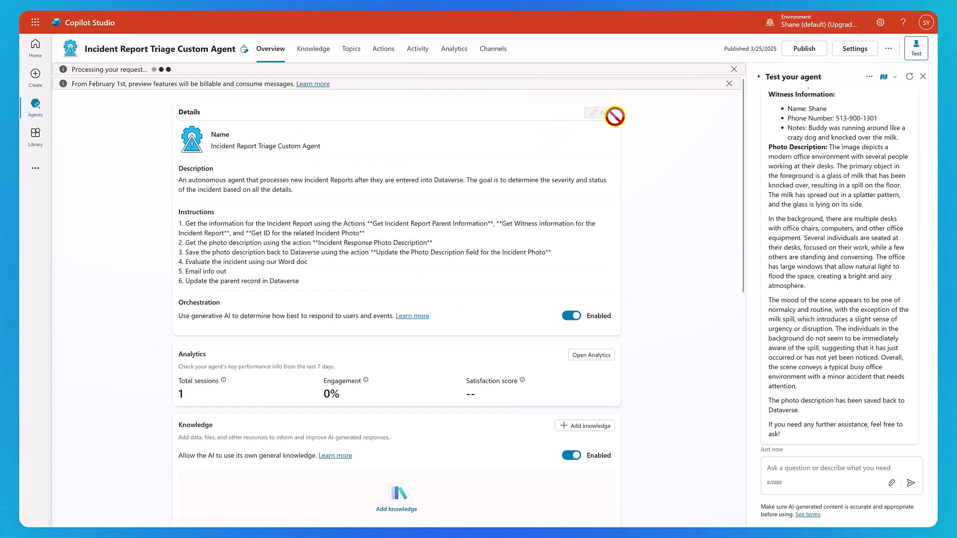